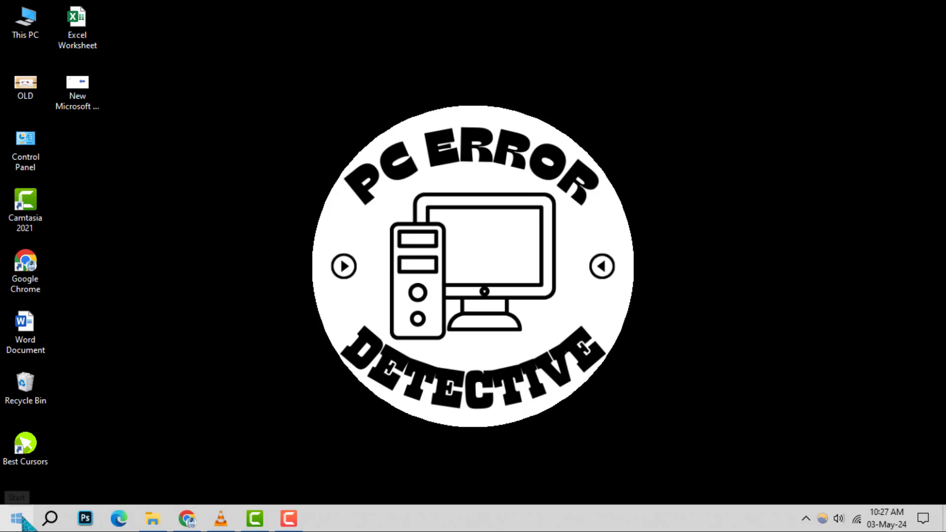
Bring up the Start menu from the taskbar
{"action": "left_click", "coordinate": [12, 517]}
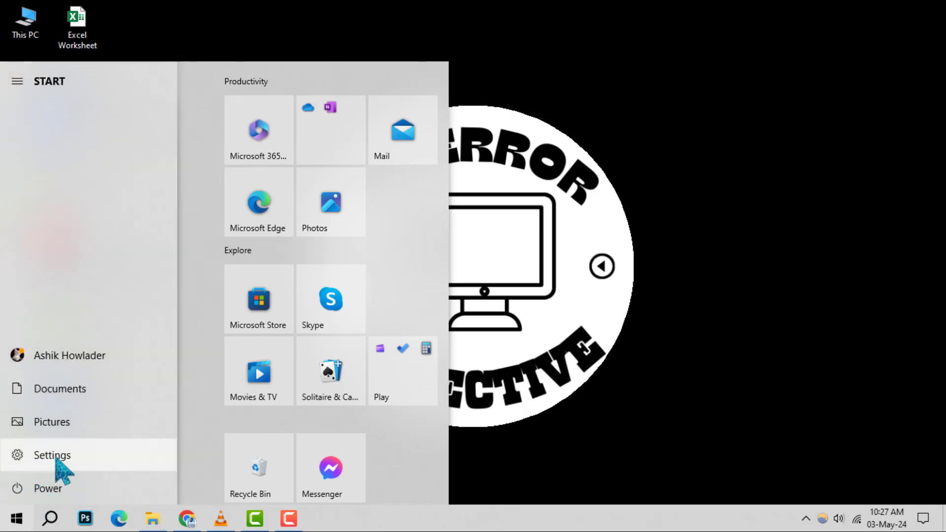
{"action": "left_click", "coordinate": [51, 455]}
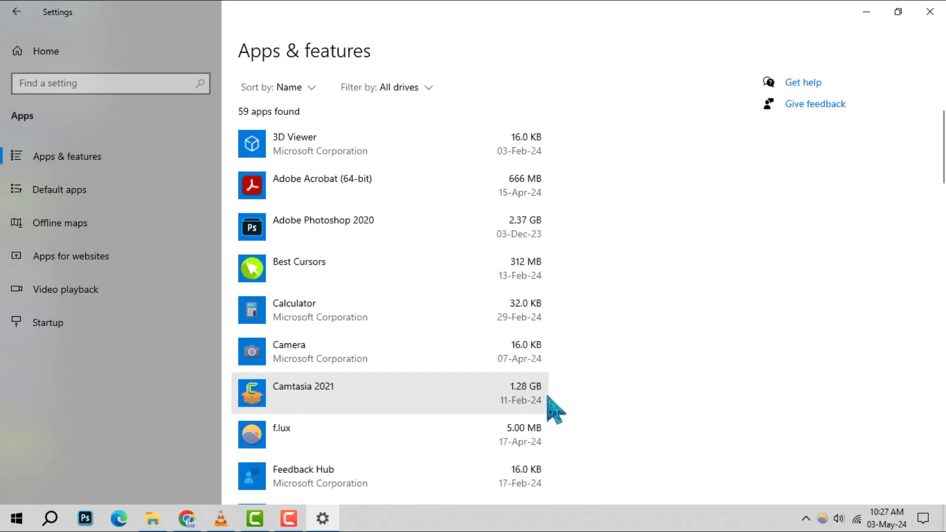
Locate Outlook (new) in Apps & features and request its uninstall, showing the confirmation prompt
{"action": "scroll", "scroll_direction": "down", "scroll_amount": 3}
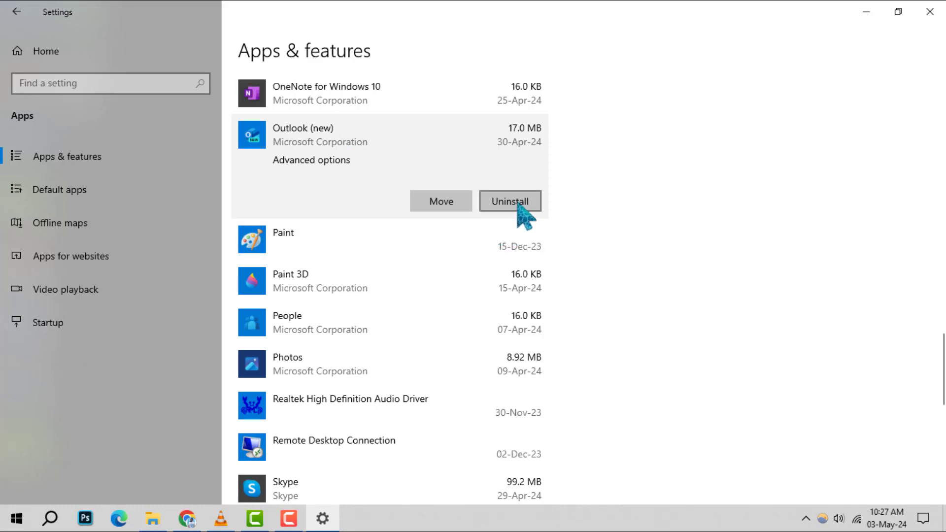
{"action": "left_click", "coordinate": [509, 201]}
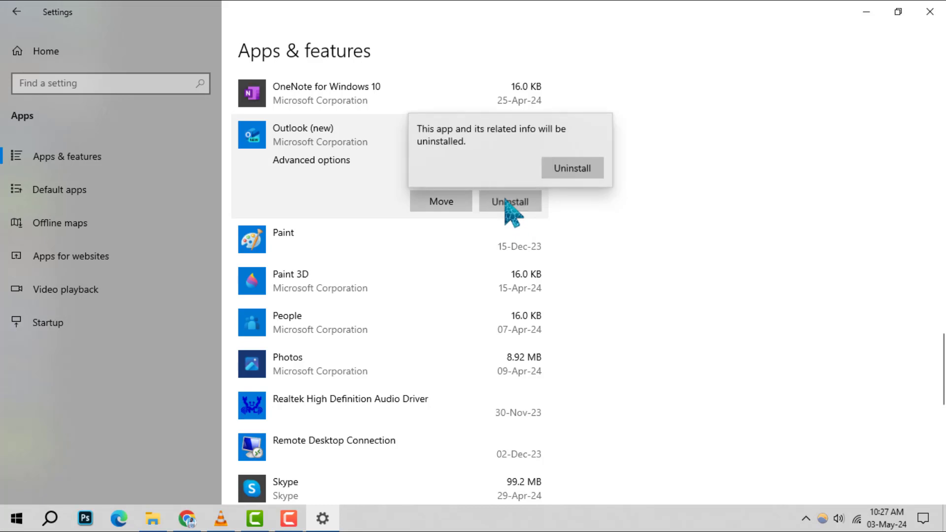